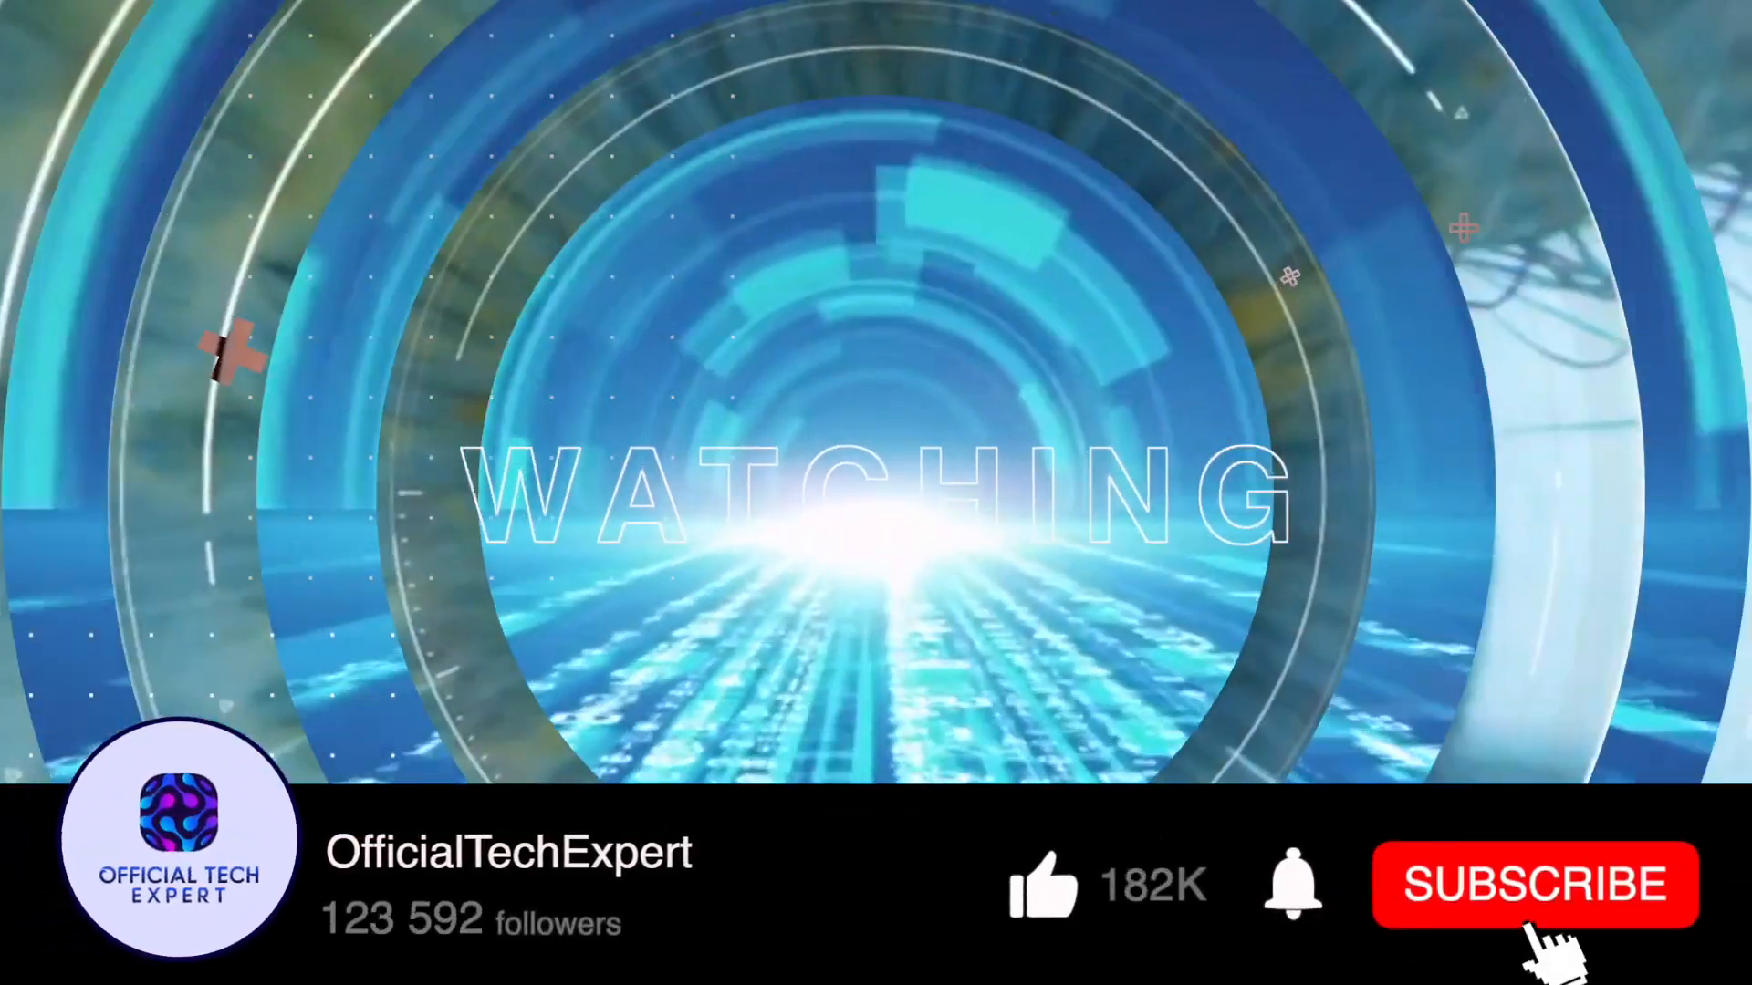
pyautogui.click(1534, 883)
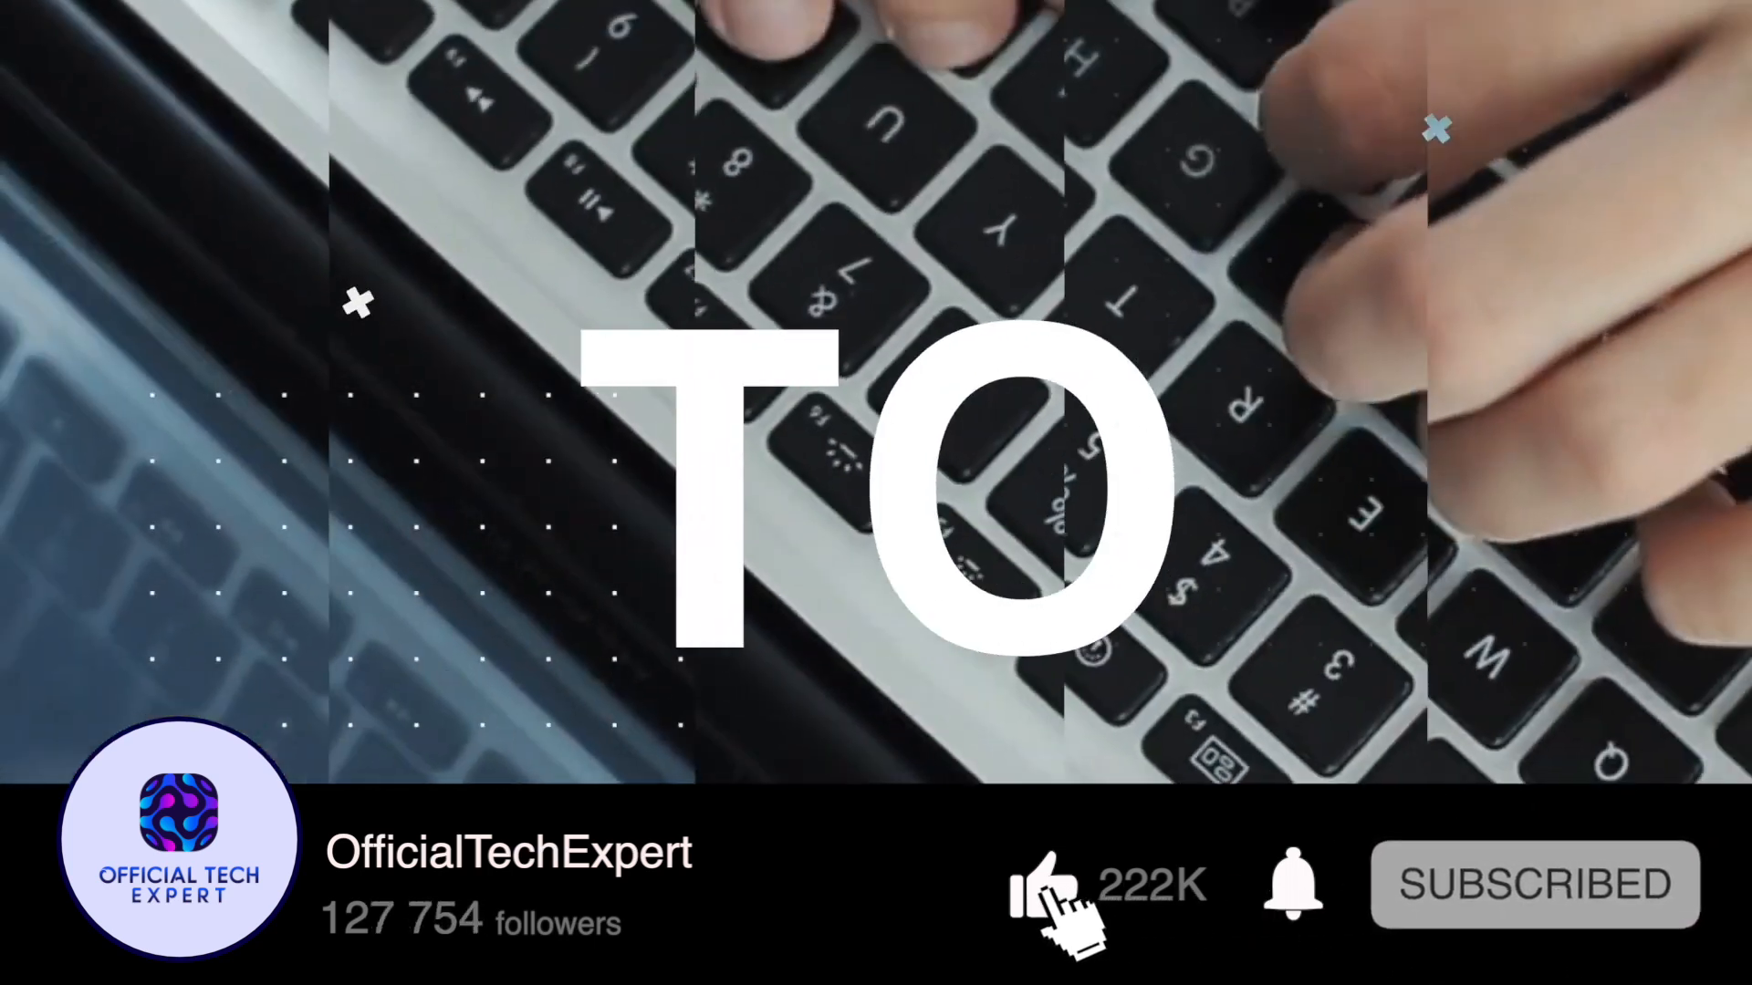